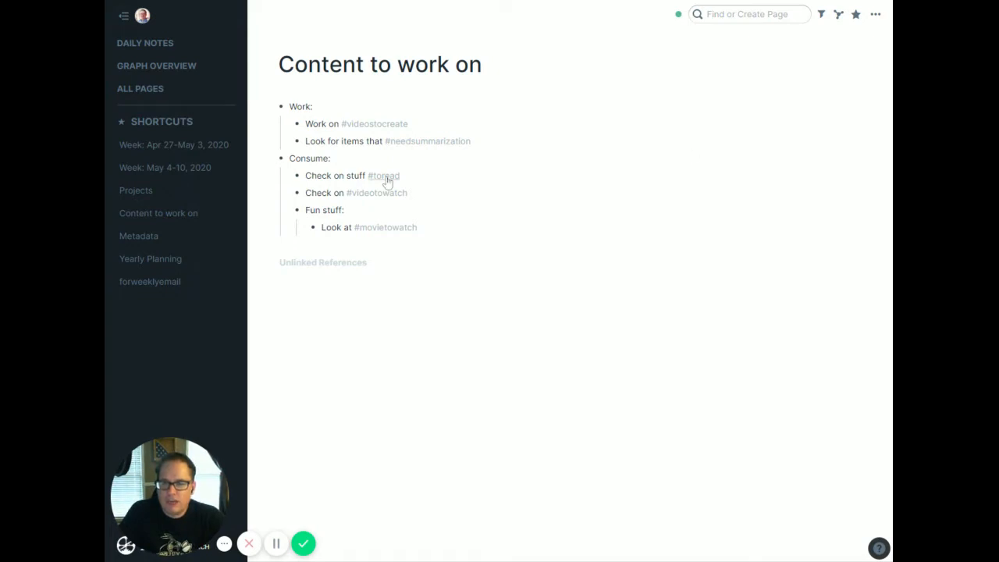
- Open the #toread tag page and scroll through its linked book references
left_click(384, 175)
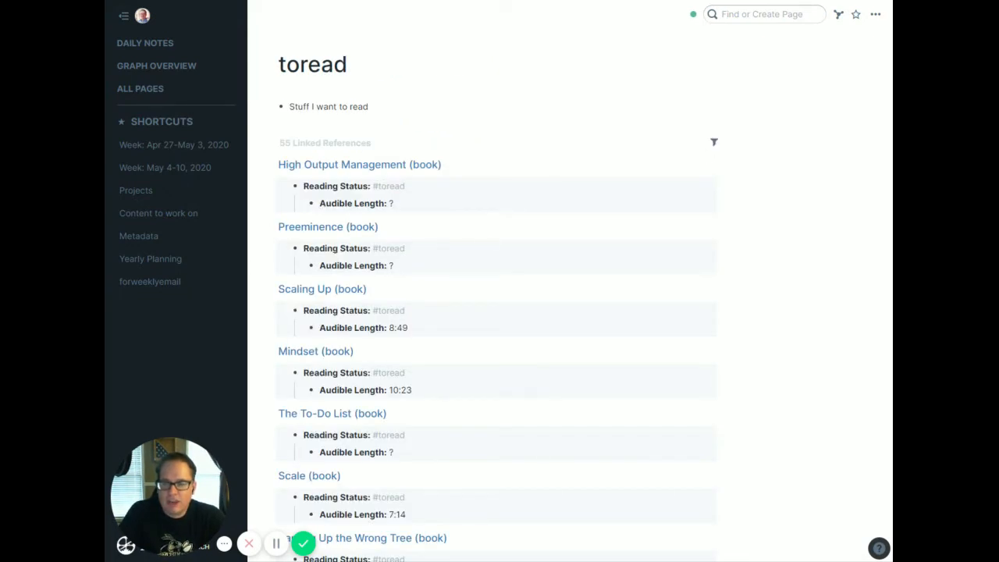
scroll("down", 3)
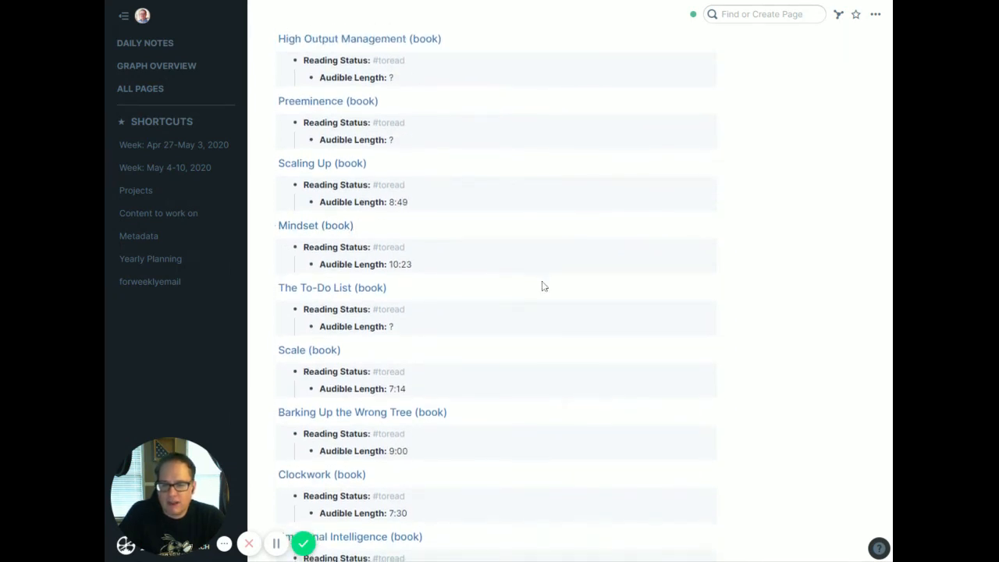
scroll("down", 3)
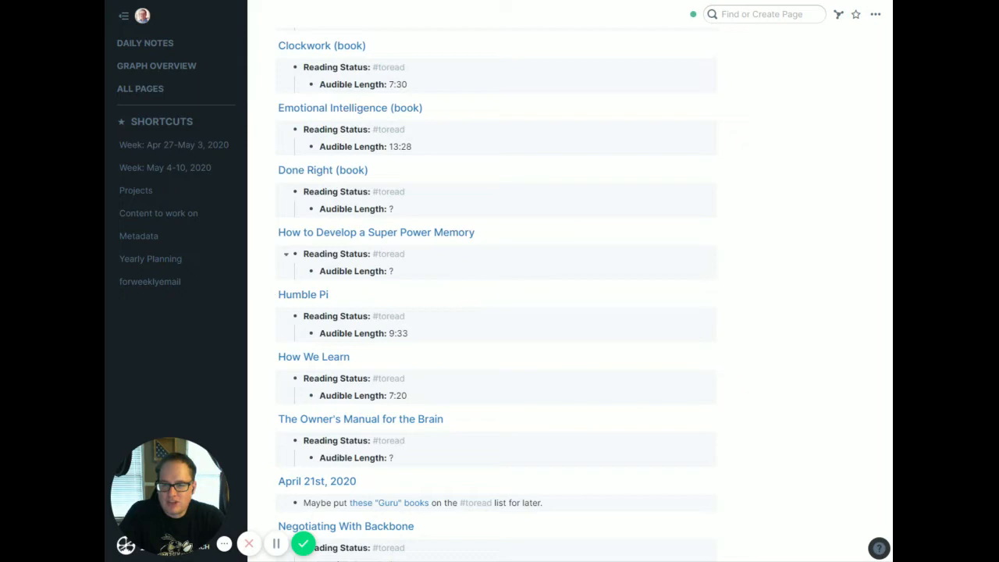
left_click(376, 231)
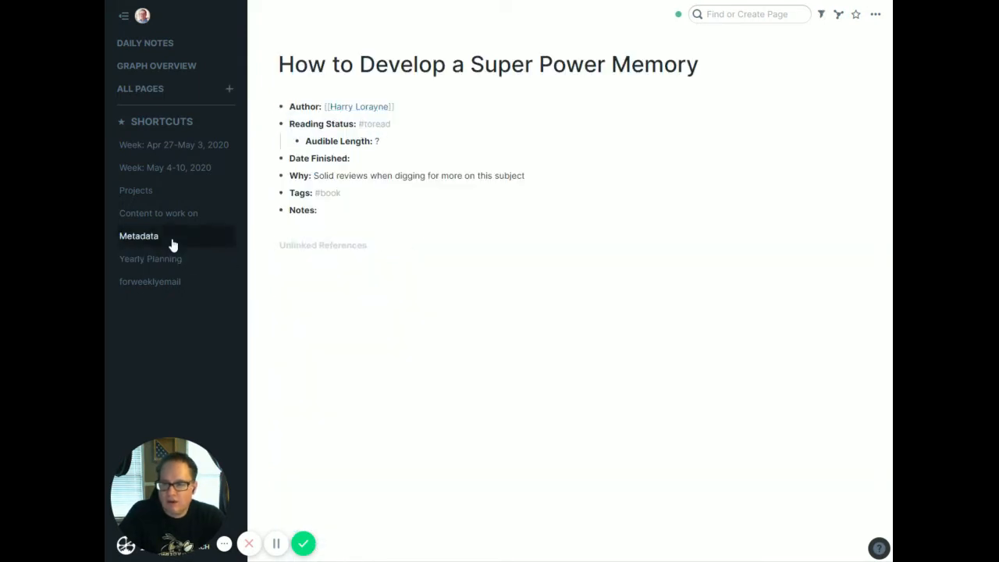
left_click(137, 235)
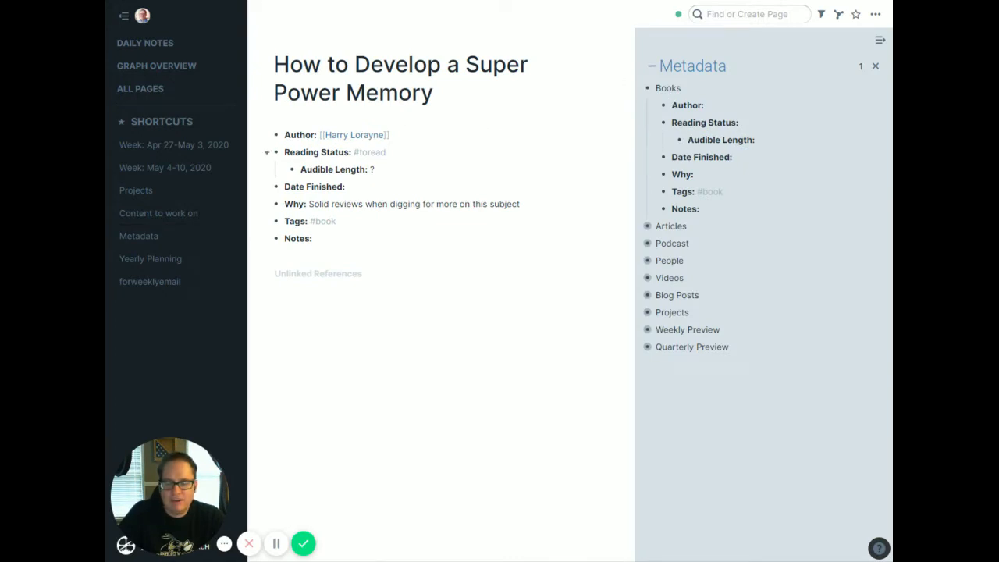
left_click(874, 66)
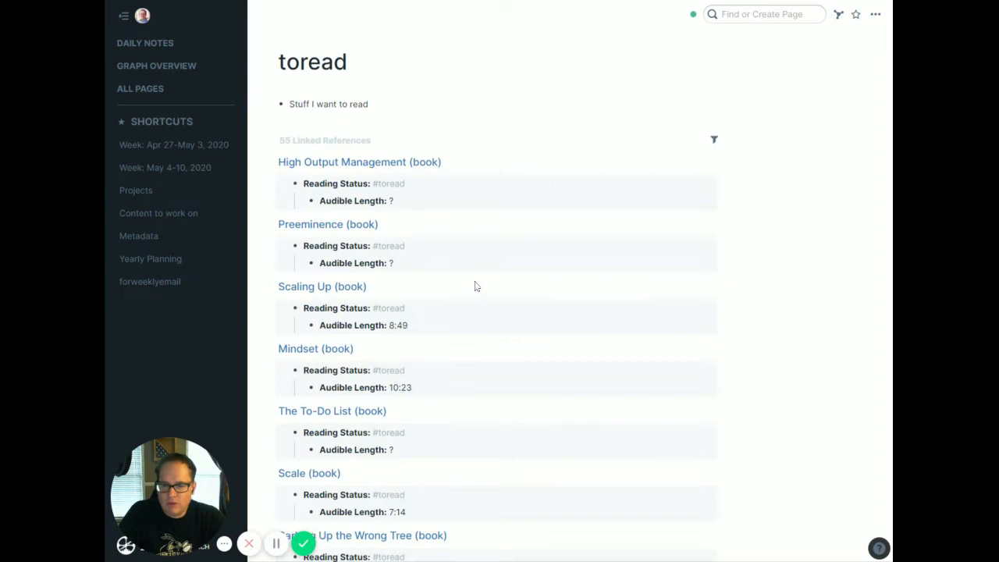
- Scroll down the toread references past Leaders Eat Last toward Essentialism: The Disciplined Pursuit of Less
scroll("down", 3)
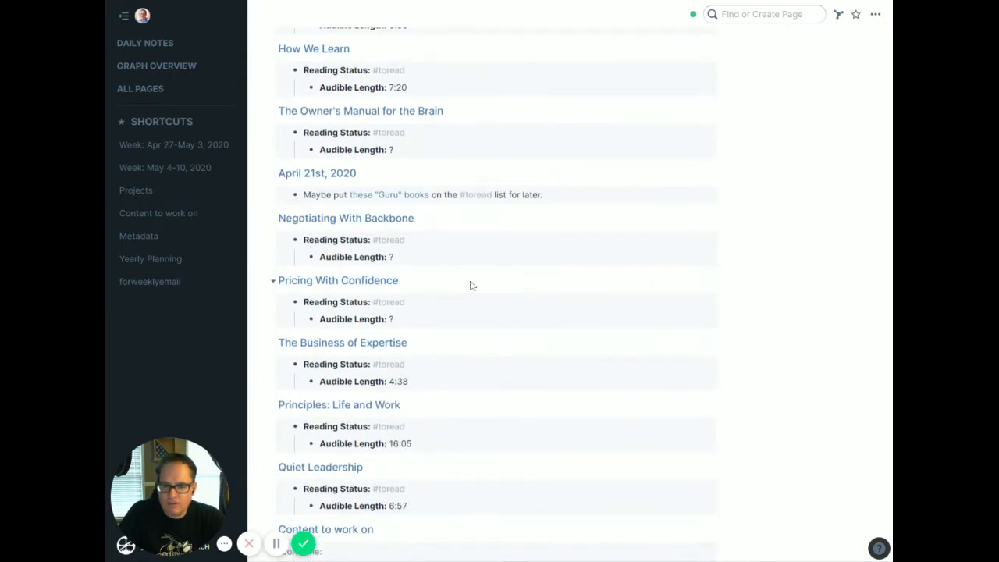
scroll("down", 3)
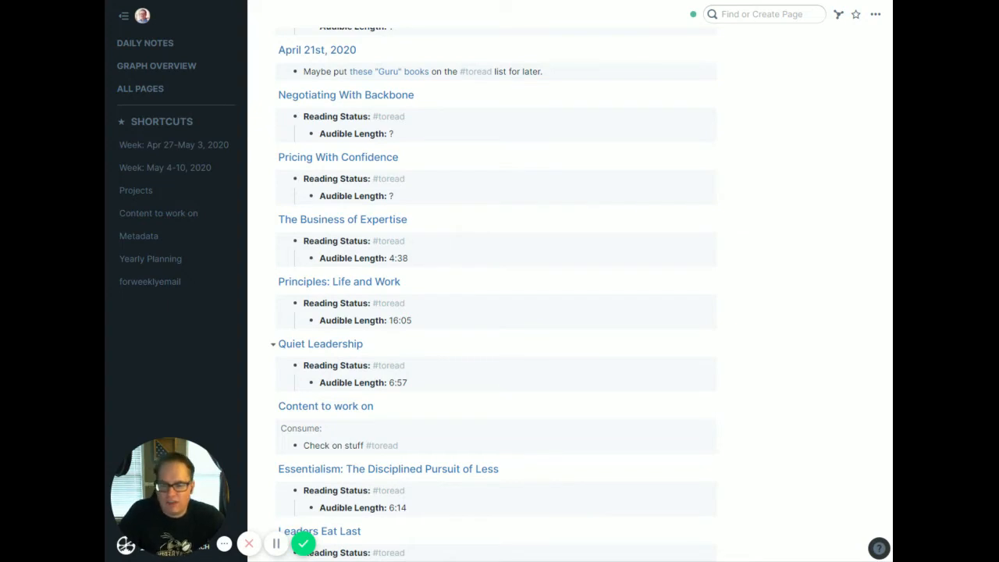
scroll("down", 3)
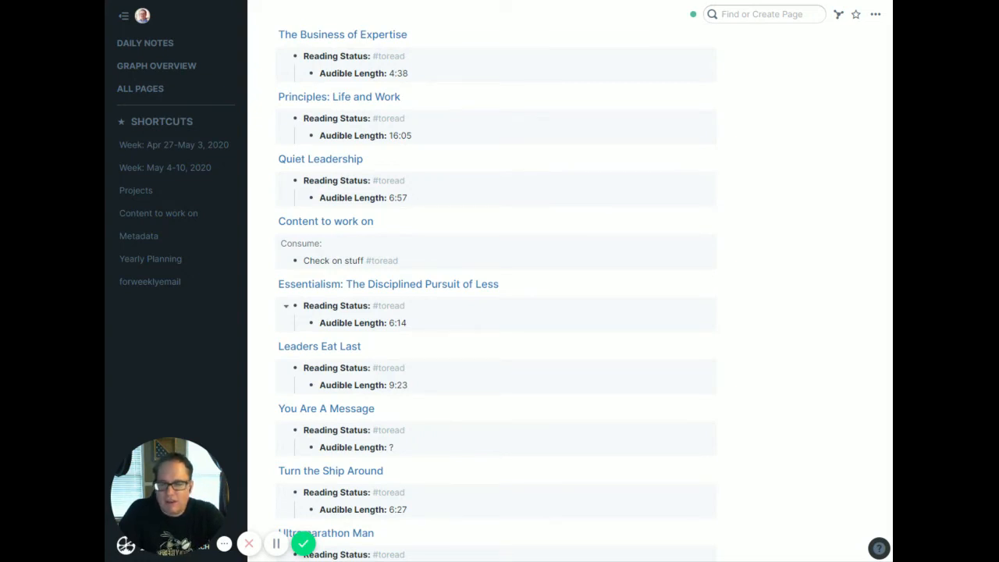
mouse_move(387, 284)
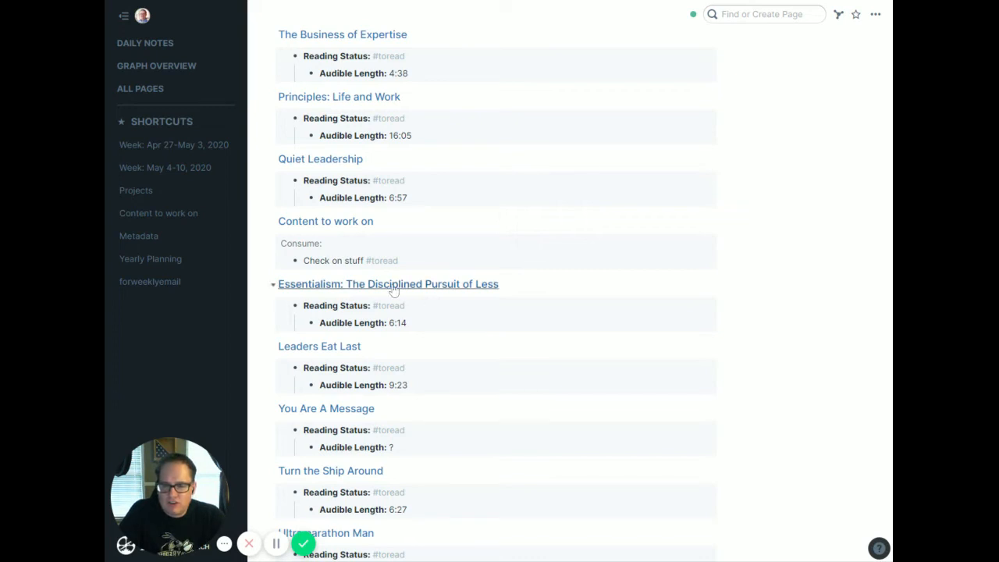
- Follow the Essentialism: The Disciplined Pursuit of Less reference to its daily note quote
left_click(387, 284)
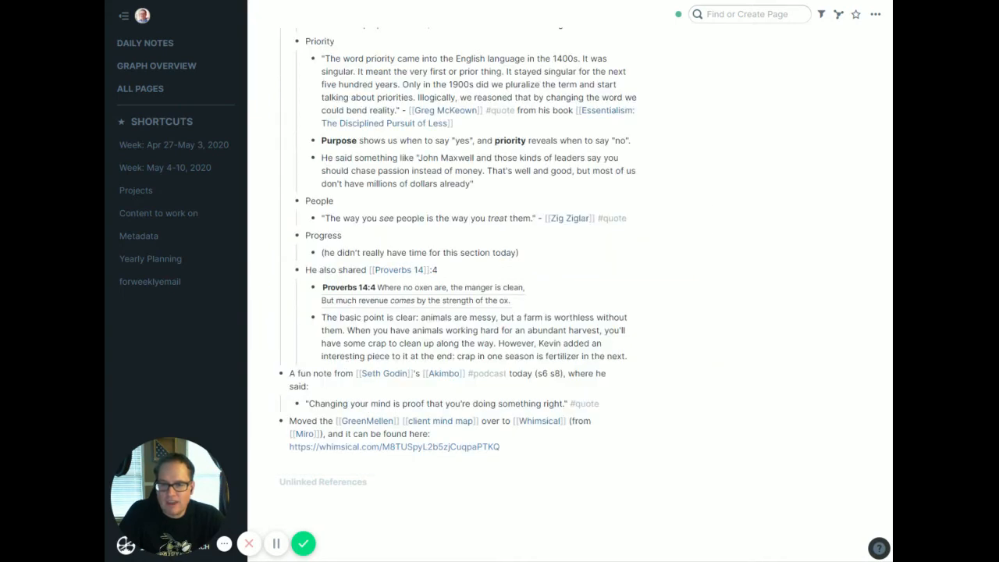
- Scroll to the top of the February 19th, 2020 daily note with NCBA luncheon highlights
scroll("up", 3)
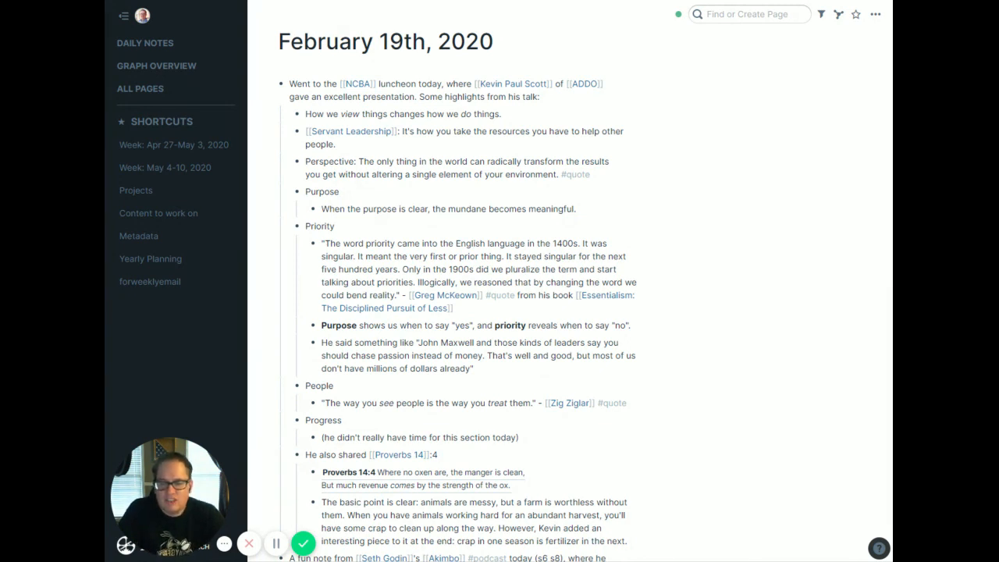
mouse_move(309, 478)
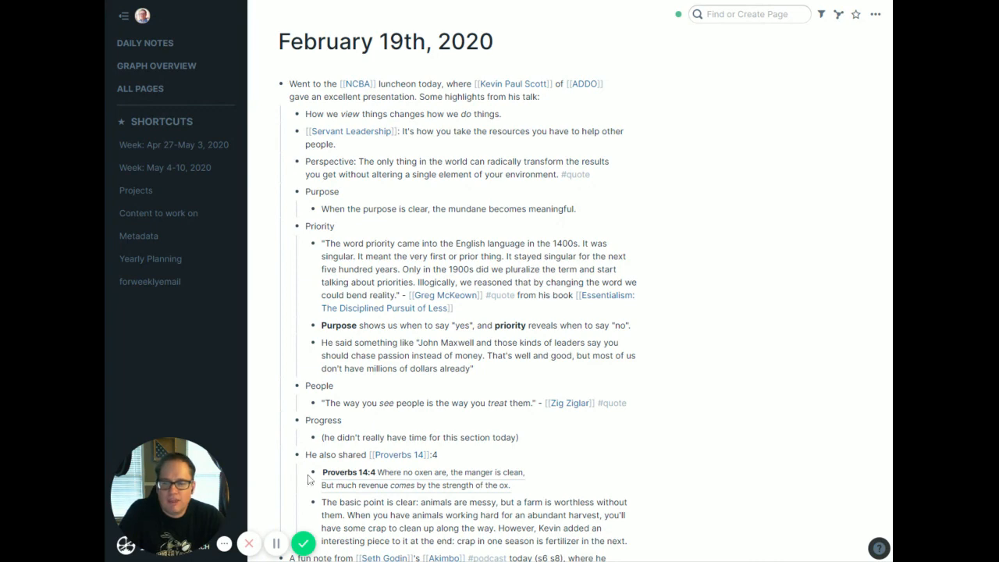